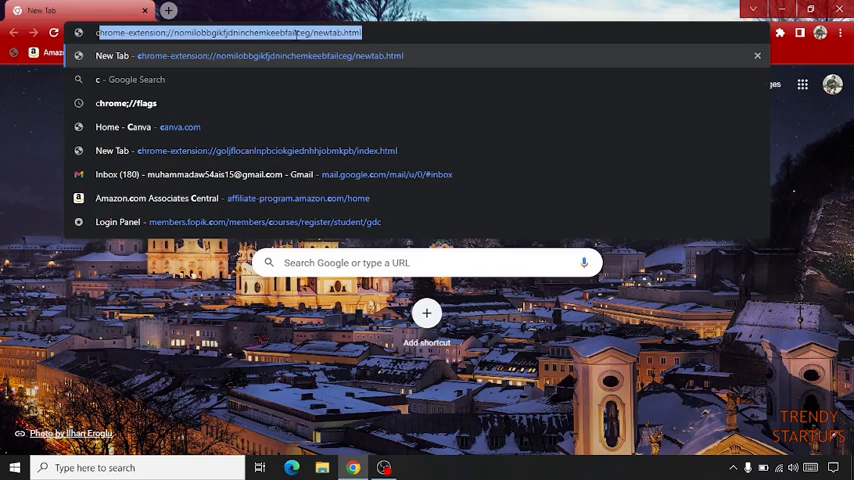
Step: Search Google for 'core temp' from the address bar
{"action": "type", "text": "core temp"}
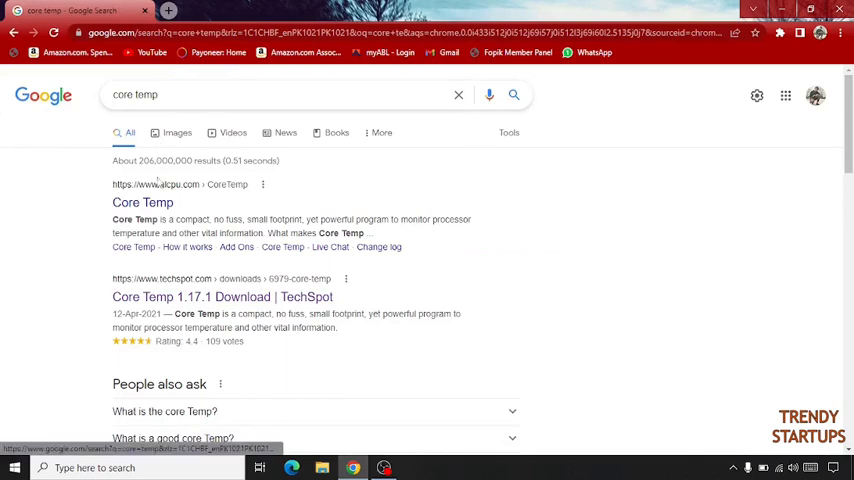
Step: Download Core-Temp-setup.exe from alcpu.com and run the Core Temp 1.17.1 installer
{"action": "left_click", "coordinate": [143, 202]}
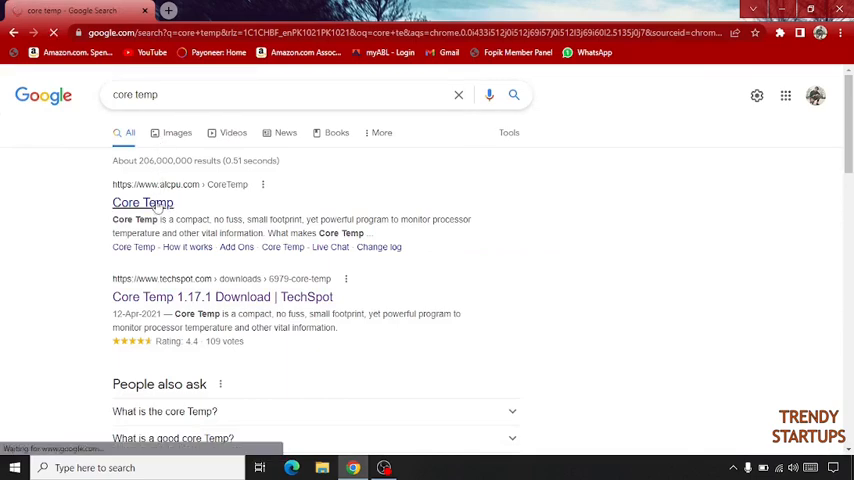
{"action": "left_click", "coordinate": [143, 202]}
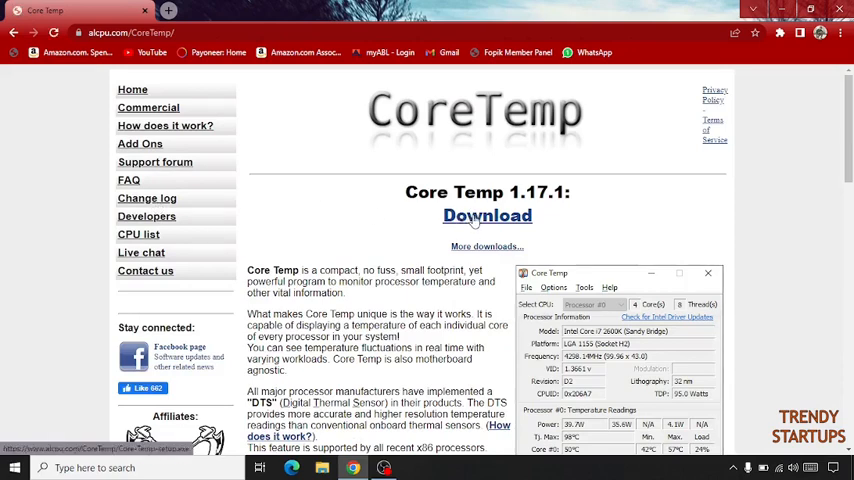
{"action": "left_click", "coordinate": [486, 215]}
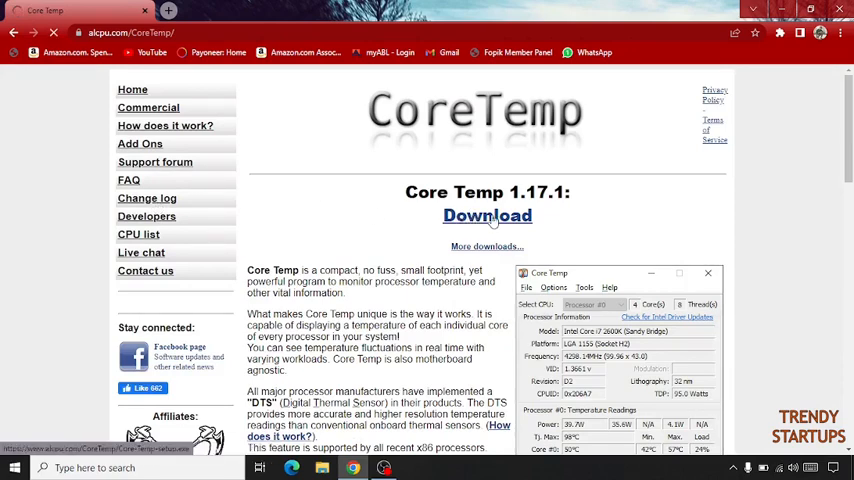
{"action": "left_click", "coordinate": [486, 215]}
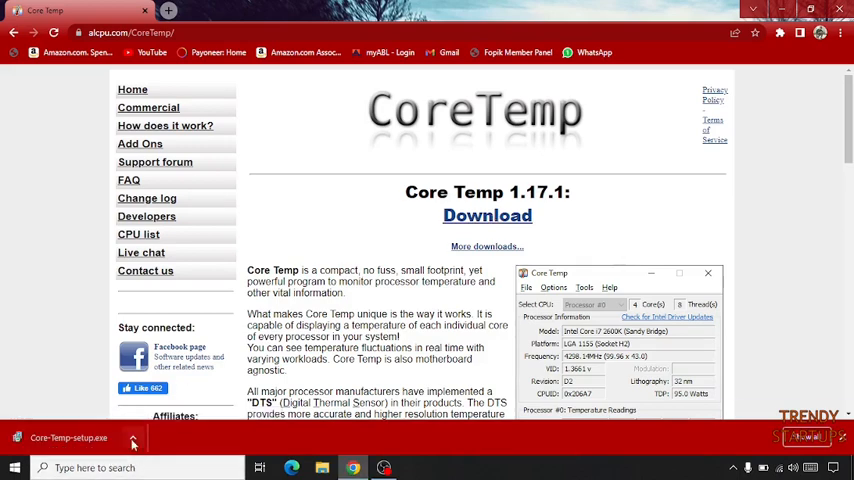
{"action": "left_click", "coordinate": [133, 438]}
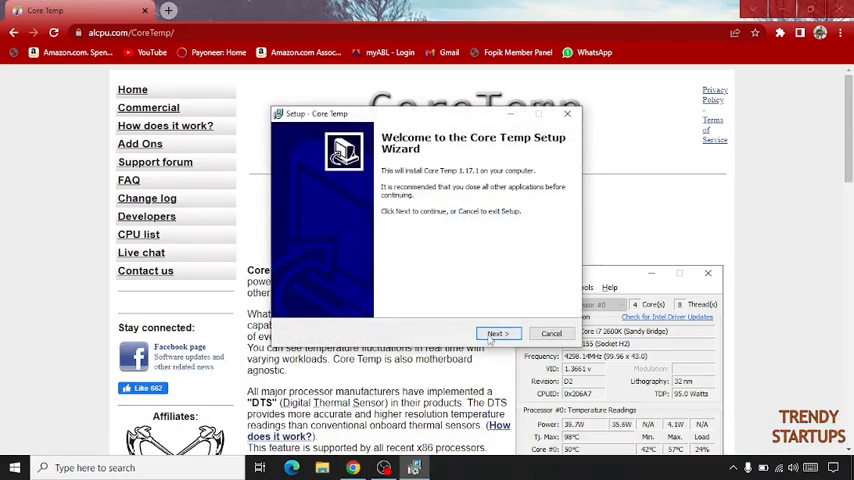
Step: Accept the license, keep the default Program Files folder and desktop-shortcut tasks, and install Core Temp
{"action": "left_click", "coordinate": [497, 333]}
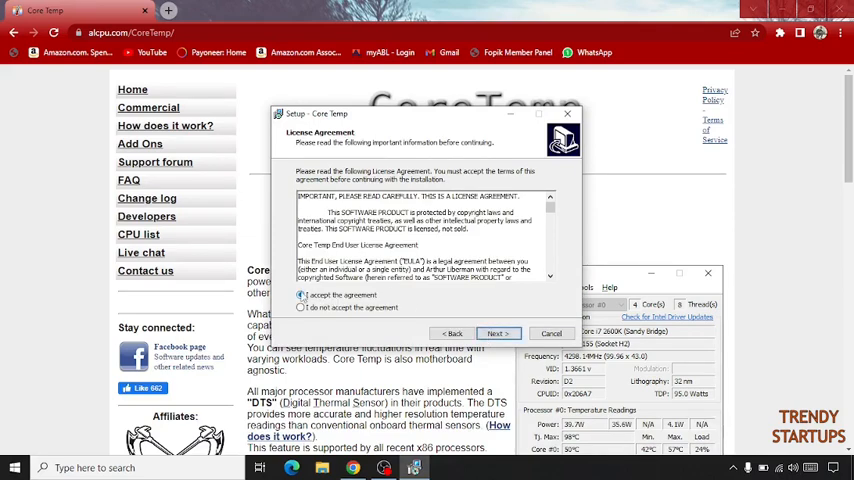
{"action": "left_click", "coordinate": [302, 295]}
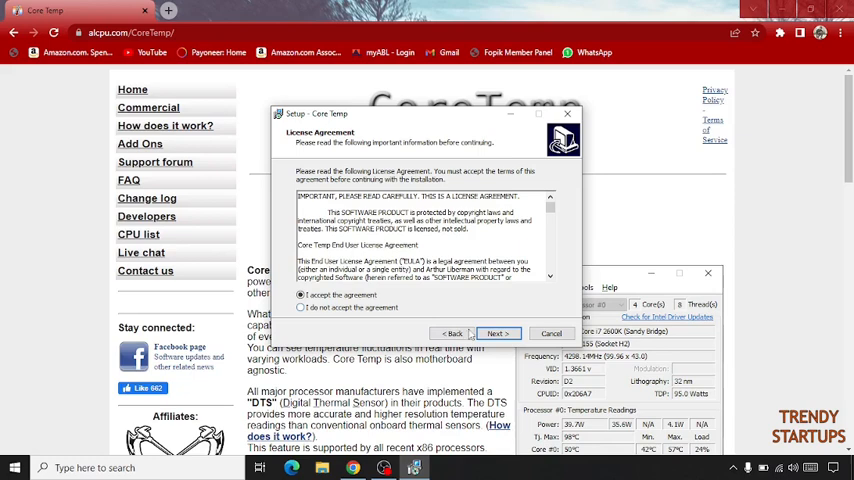
{"action": "left_click", "coordinate": [497, 333]}
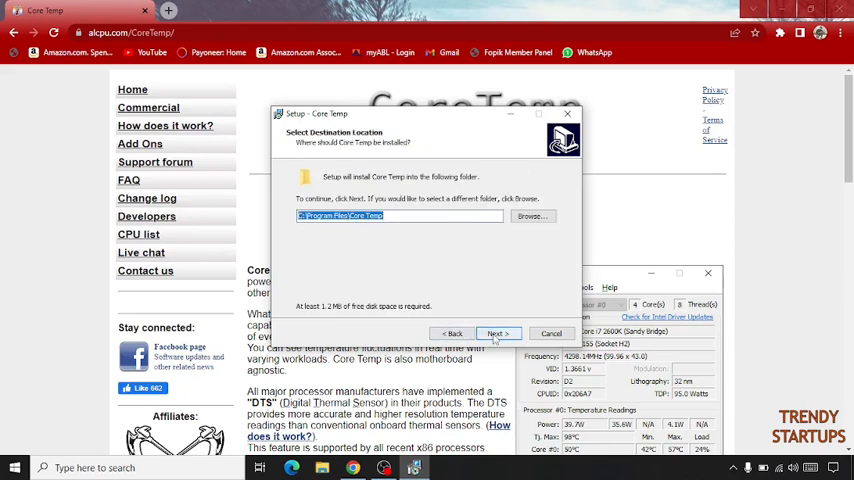
{"action": "left_click", "coordinate": [497, 333]}
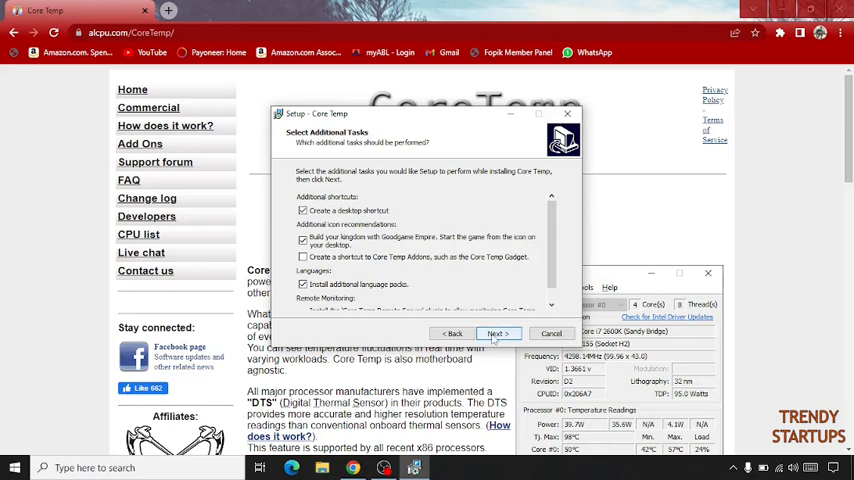
{"action": "left_click", "coordinate": [498, 333]}
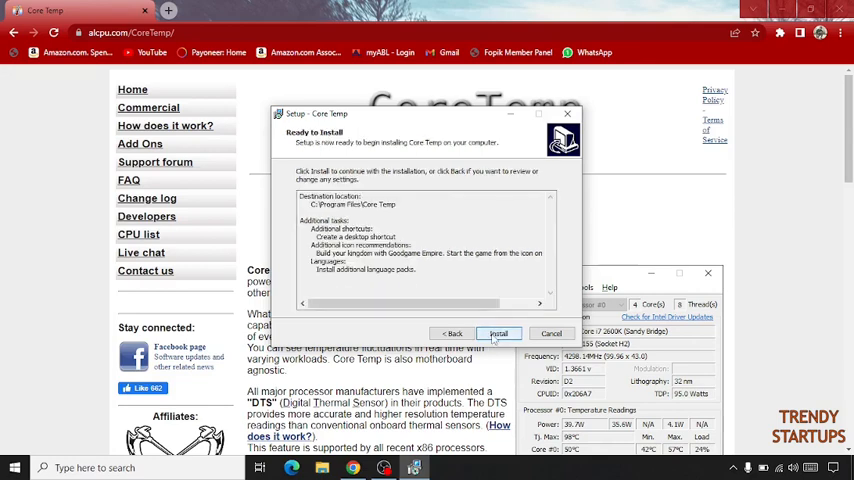
{"action": "left_click", "coordinate": [499, 333]}
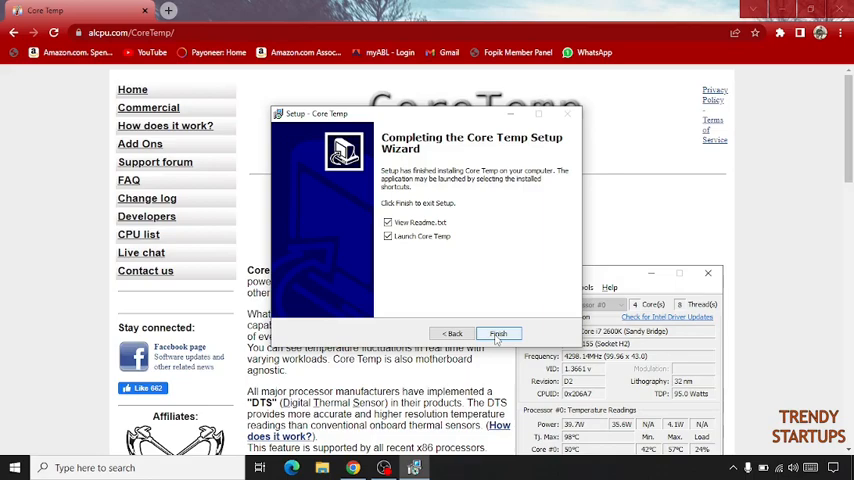
Step: Finish setup to launch Core Temp and move its i5-3210M temperature window toward the desktop centre
{"action": "left_click", "coordinate": [499, 333]}
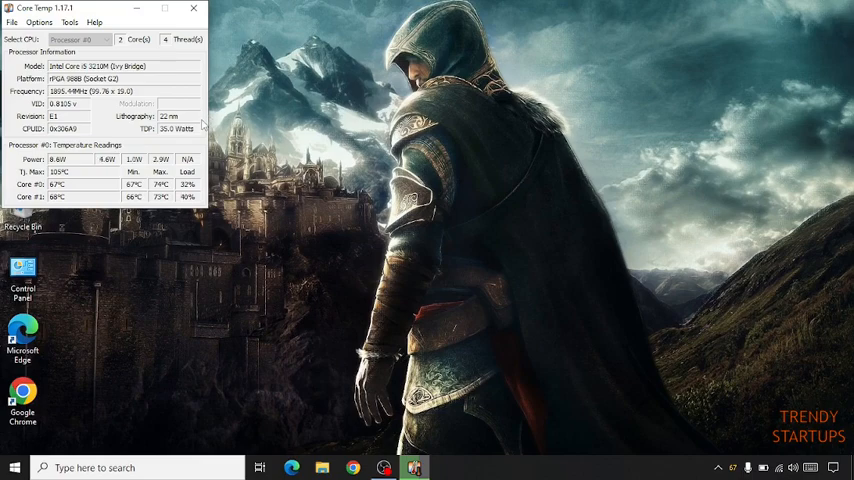
{"action": "left_click_drag", "start_coordinate": [100, 8], "coordinate": [275, 79]}
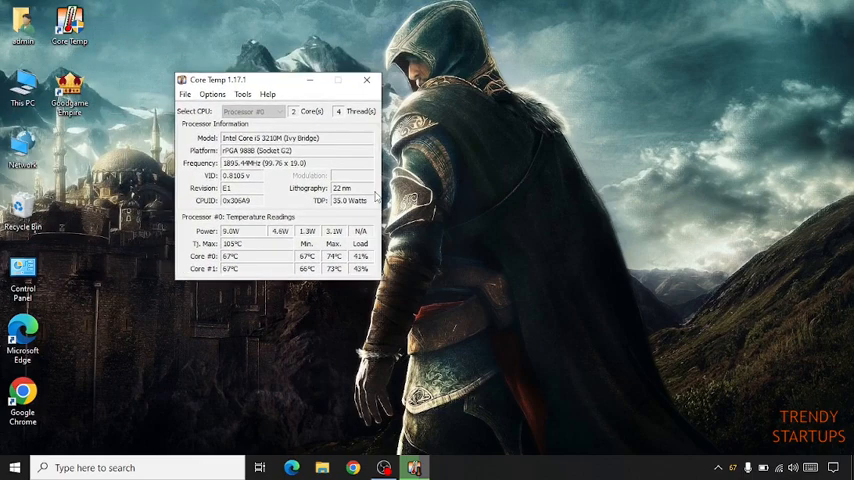